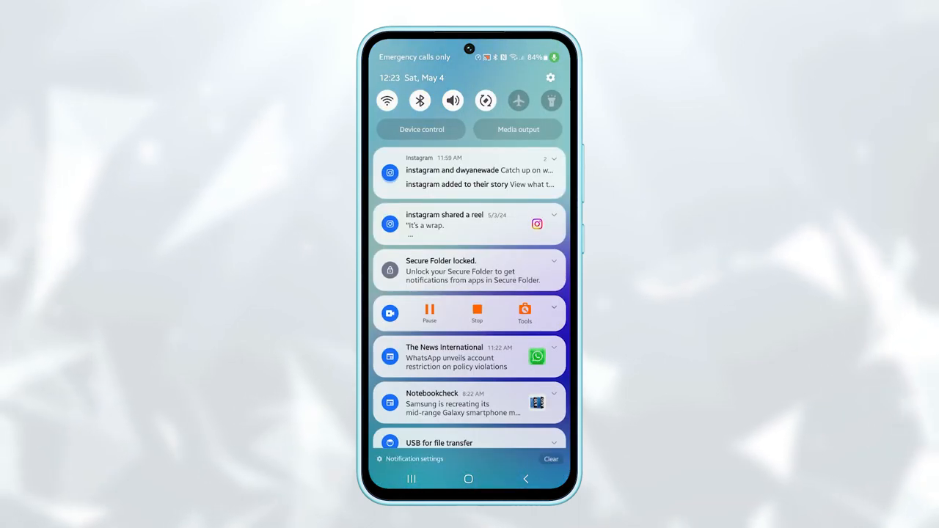
Dismiss the notification shade to reveal the Play Store Games tab
{"action": "scroll", "scroll_direction": "down", "scroll_amount": 3}
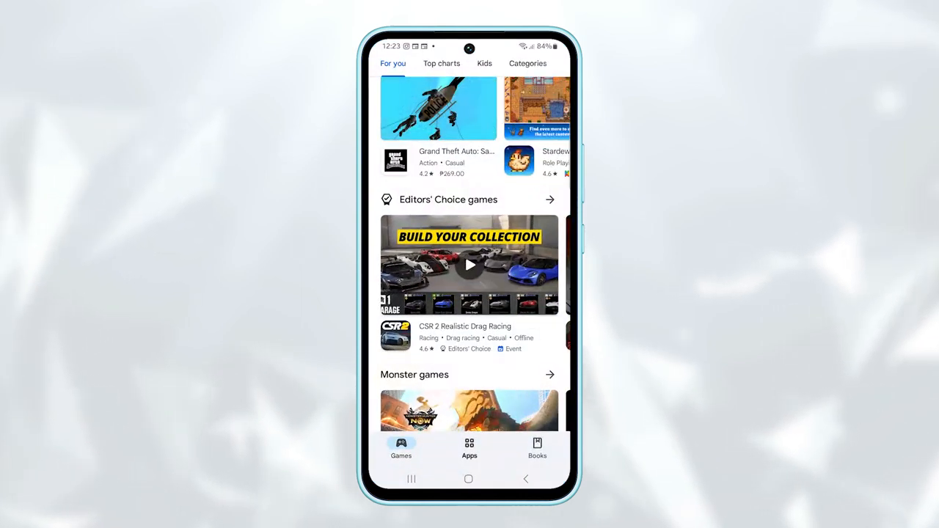
Reach the Connections page of device Settings from the notification shade
{"action": "left_click", "coordinate": [468, 479]}
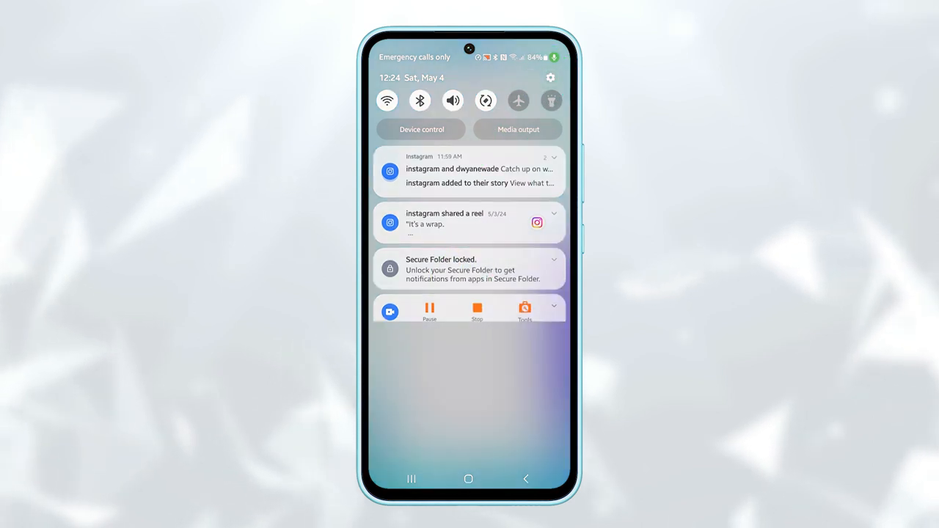
{"action": "left_click", "coordinate": [550, 78]}
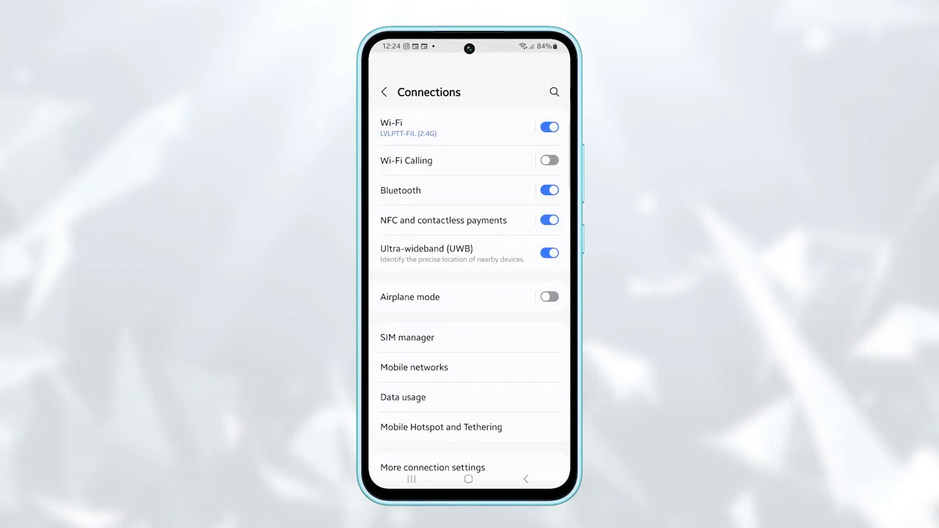
Locate and enter Mobile Hotspot and Tethering in the Connections list
{"action": "scroll", "scroll_direction": "down", "scroll_amount": 3}
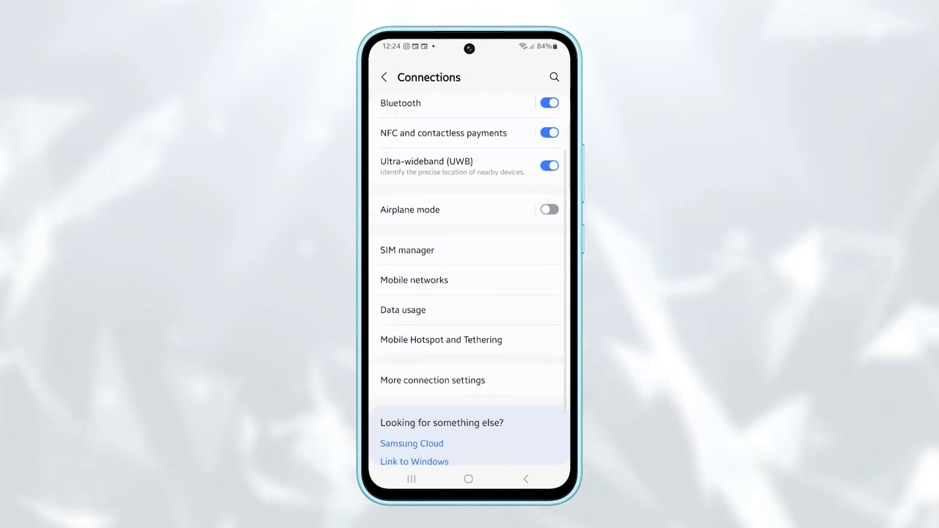
{"action": "scroll", "scroll_direction": "up", "scroll_amount": 3}
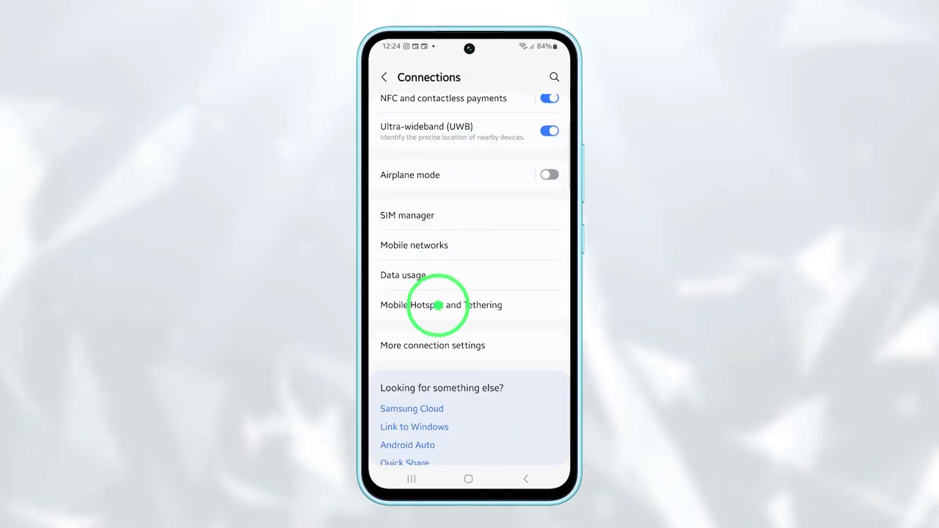
{"action": "left_click", "coordinate": [441, 305]}
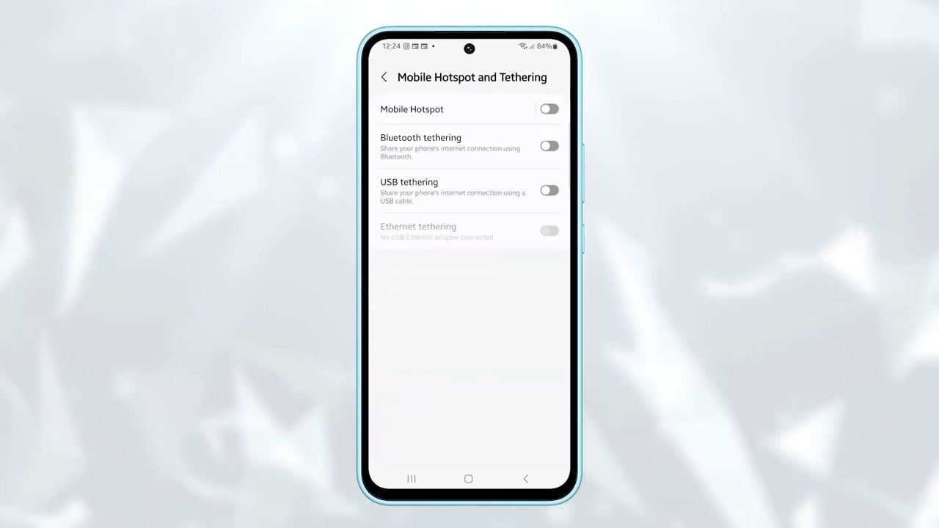
Bring up the Configure Mobile Hotspot form for the Galaxy M55 network
{"action": "left_click", "coordinate": [549, 109]}
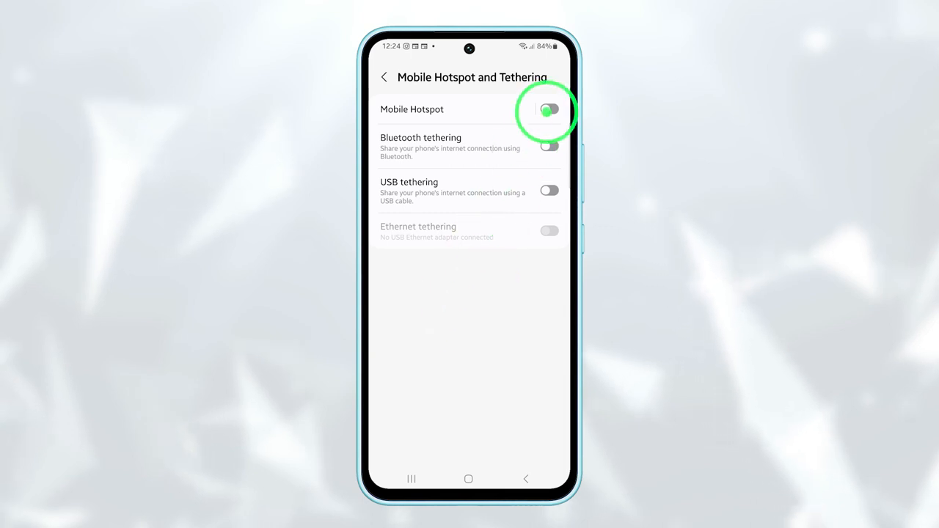
{"action": "left_click", "coordinate": [549, 109]}
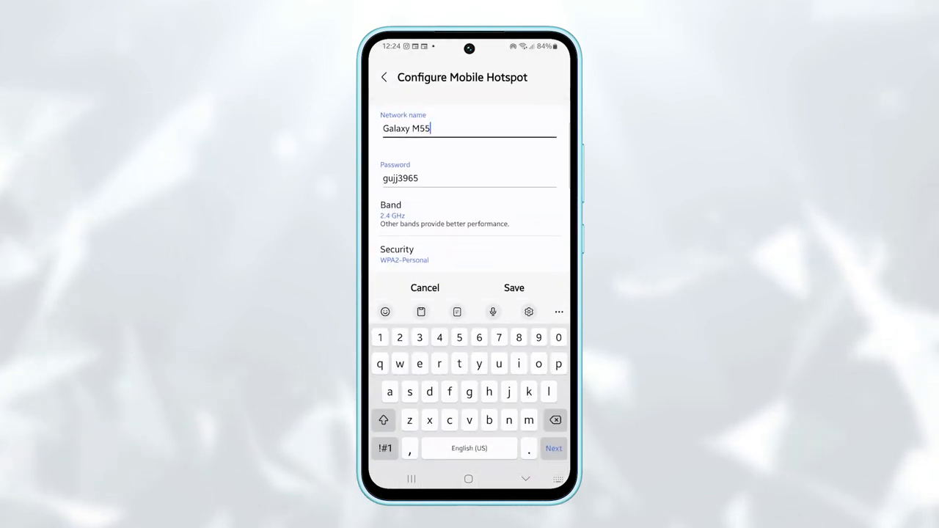
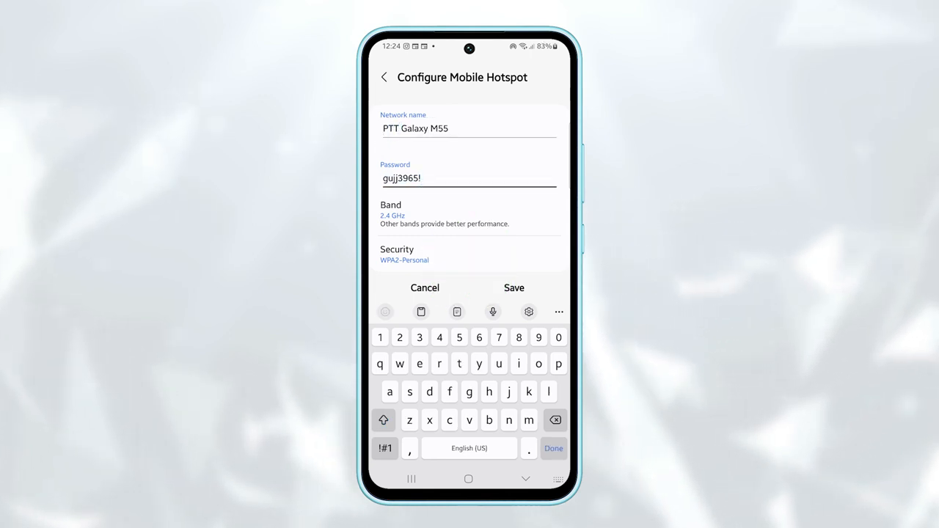
{"action": "left_click", "coordinate": [470, 213]}
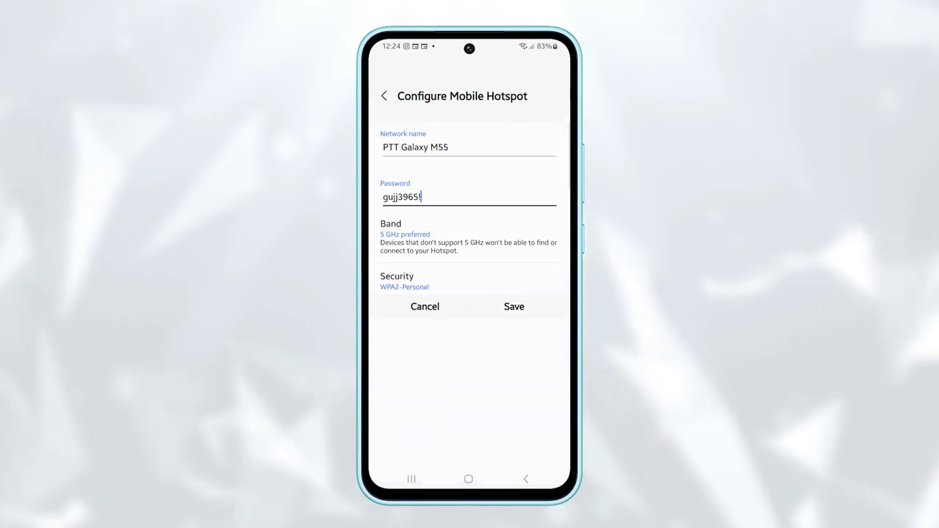
{"action": "left_click", "coordinate": [513, 307]}
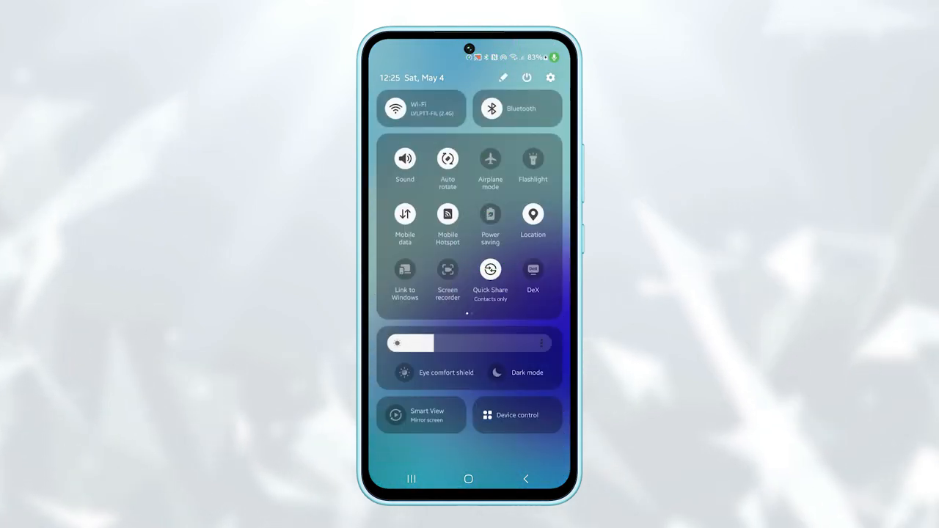
Dismiss quick settings and swipe up from home to show the app drawer
{"action": "scroll", "scroll_direction": "left", "scroll_amount": 3}
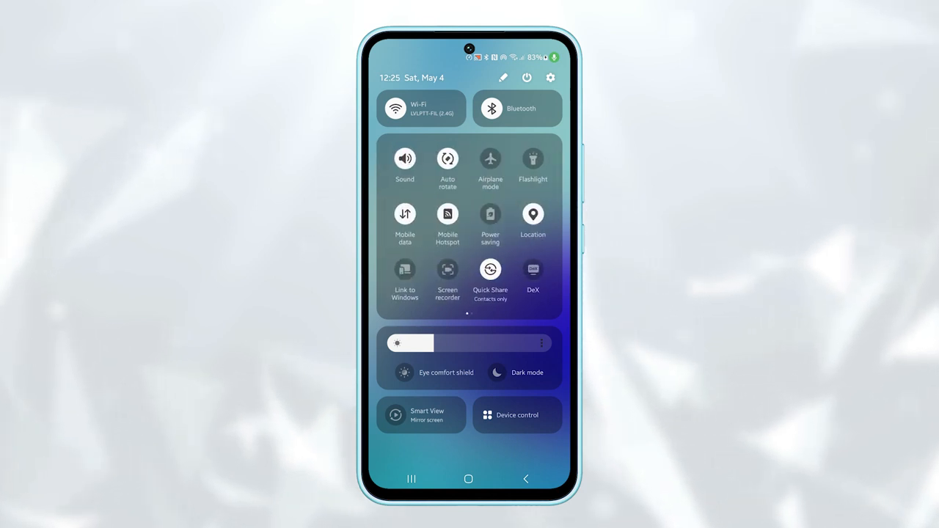
{"action": "left_click", "coordinate": [547, 109]}
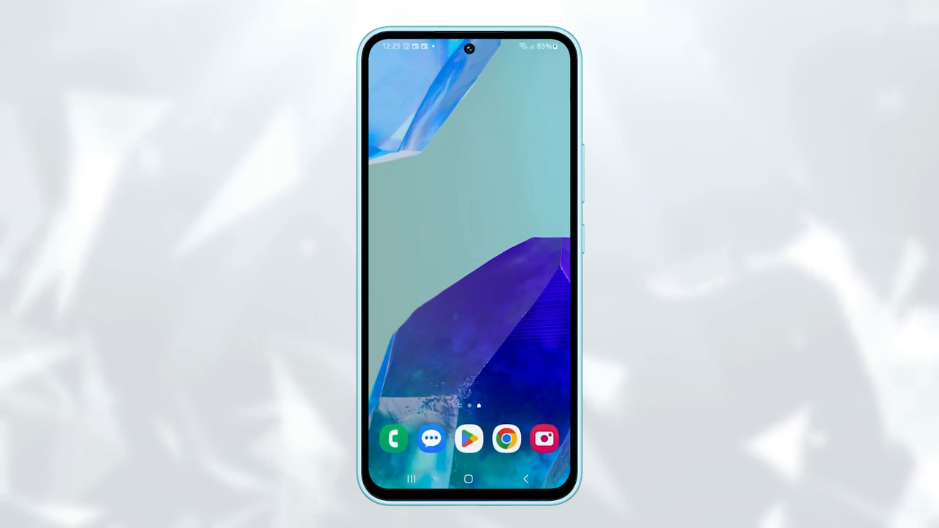
{"action": "scroll", "scroll_direction": "up", "scroll_amount": 3}
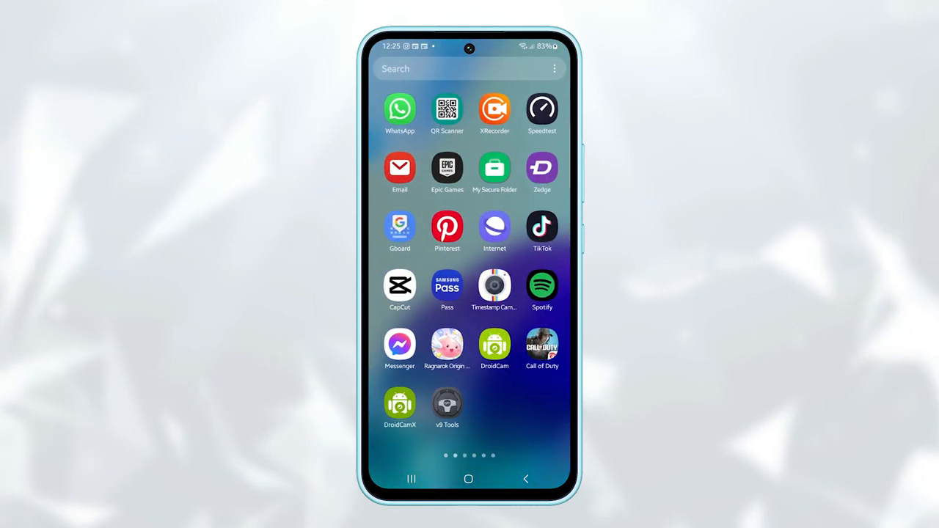